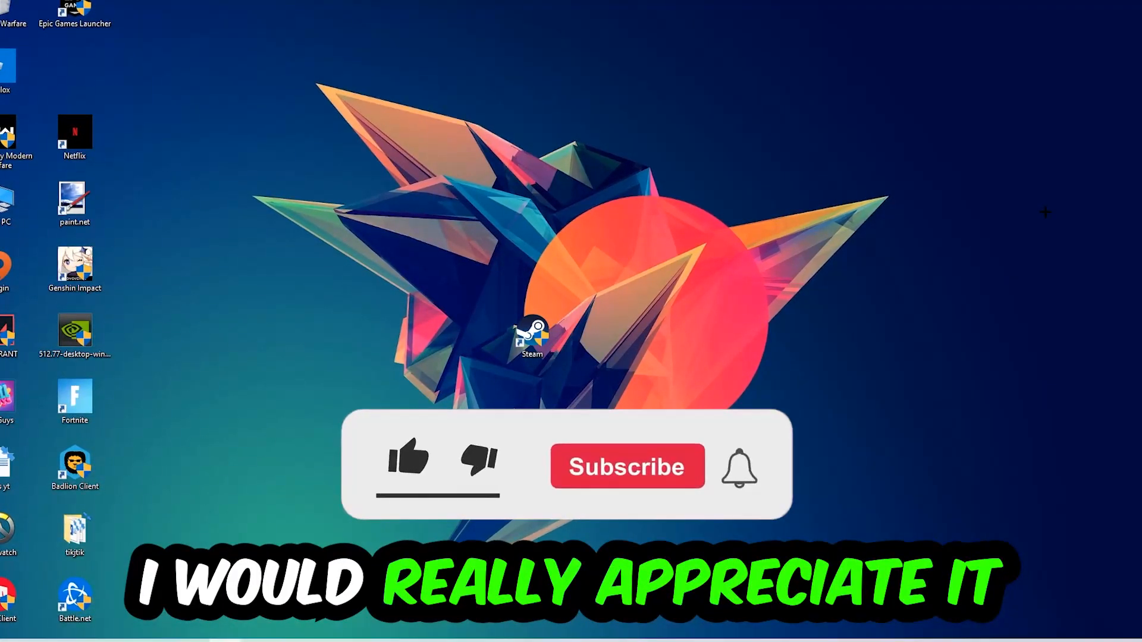
# Launch a maximized Command Prompt and begin typing ipconfig to flush DNS.
pyautogui.click(407, 457)
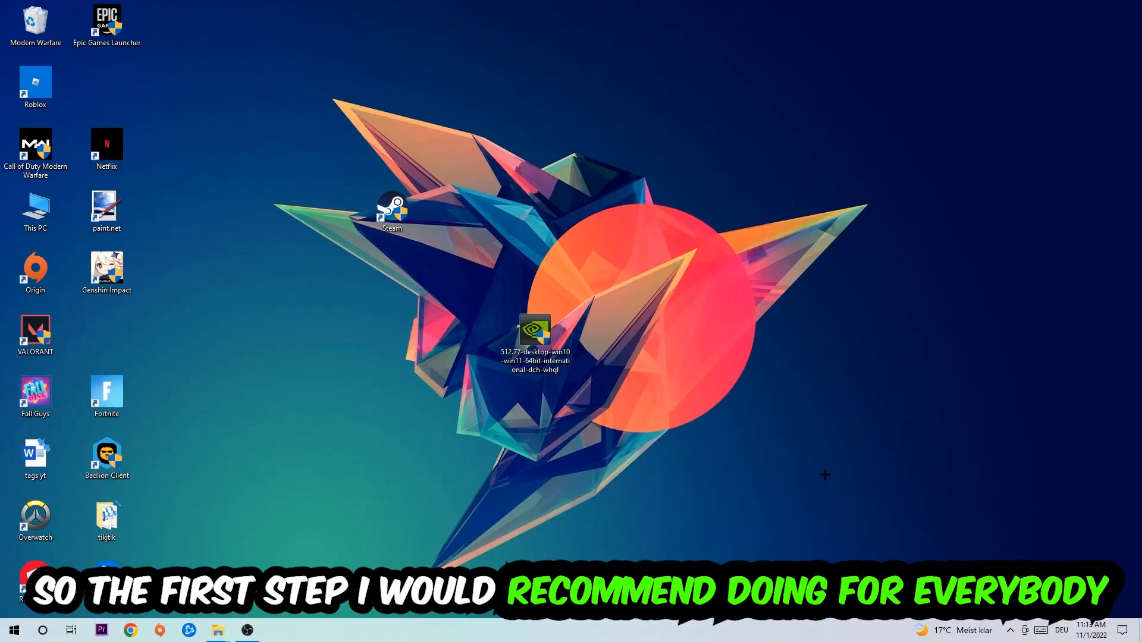
pyautogui.press('Win+r')
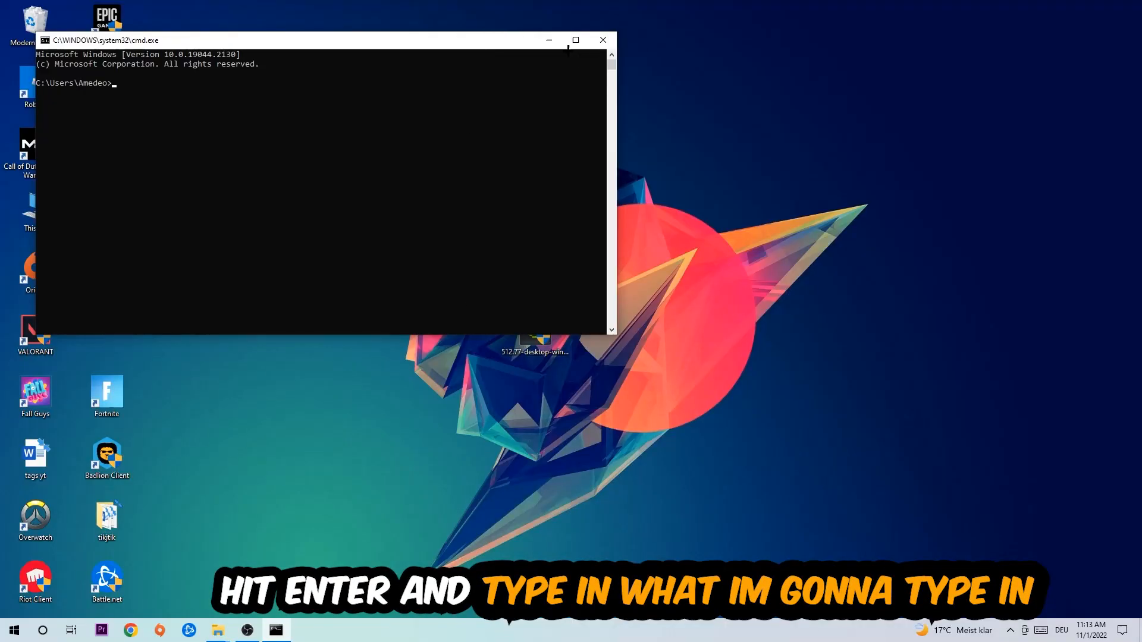
pyautogui.click(574, 40)
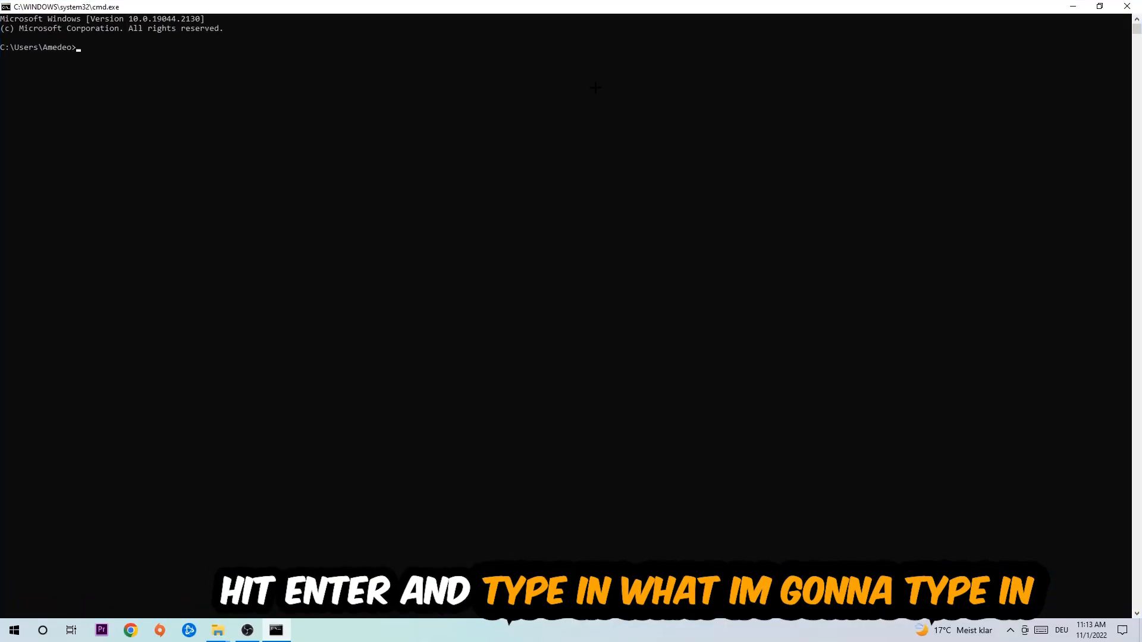
pyautogui.write('ip')
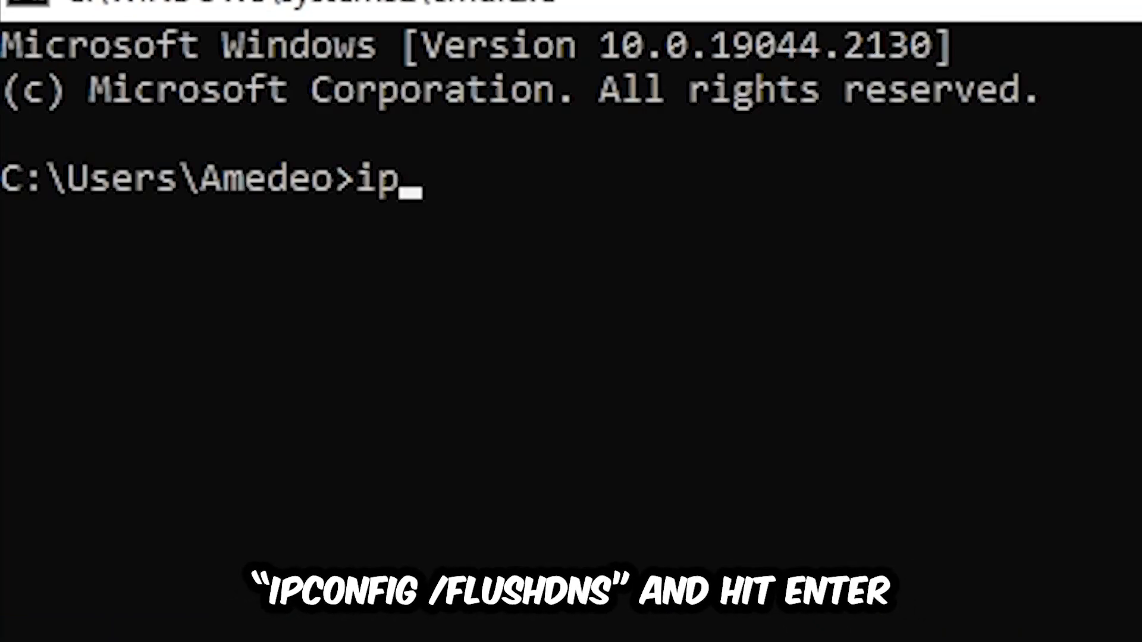
pyautogui.write('config')
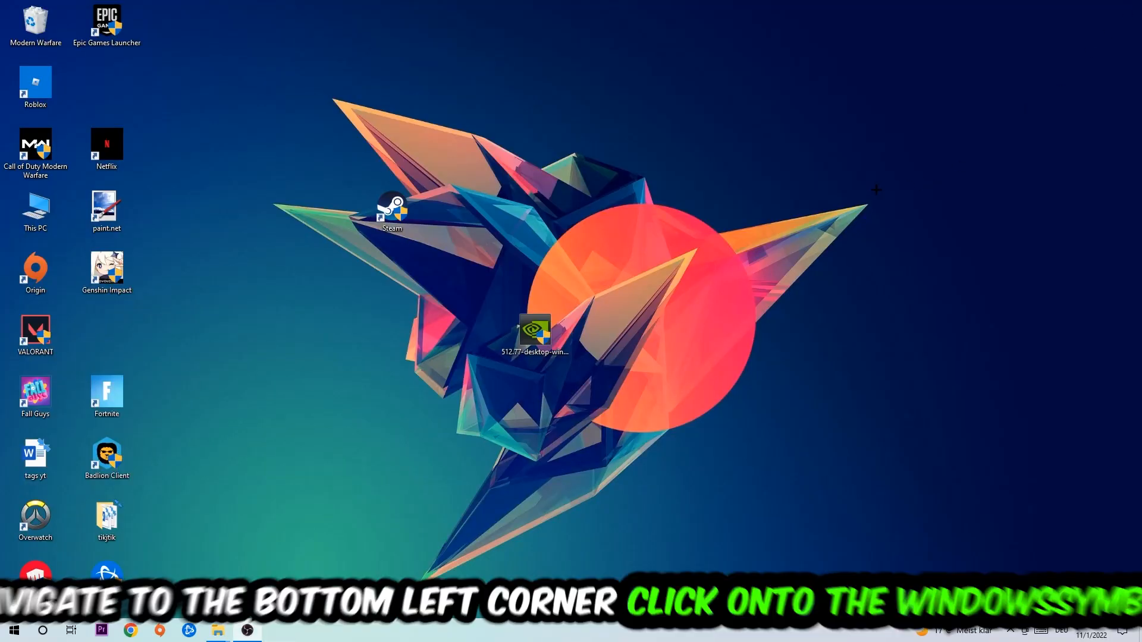
# Go from Start through Network & Internet settings to the Network and Sharing Center.
pyautogui.click(13, 630)
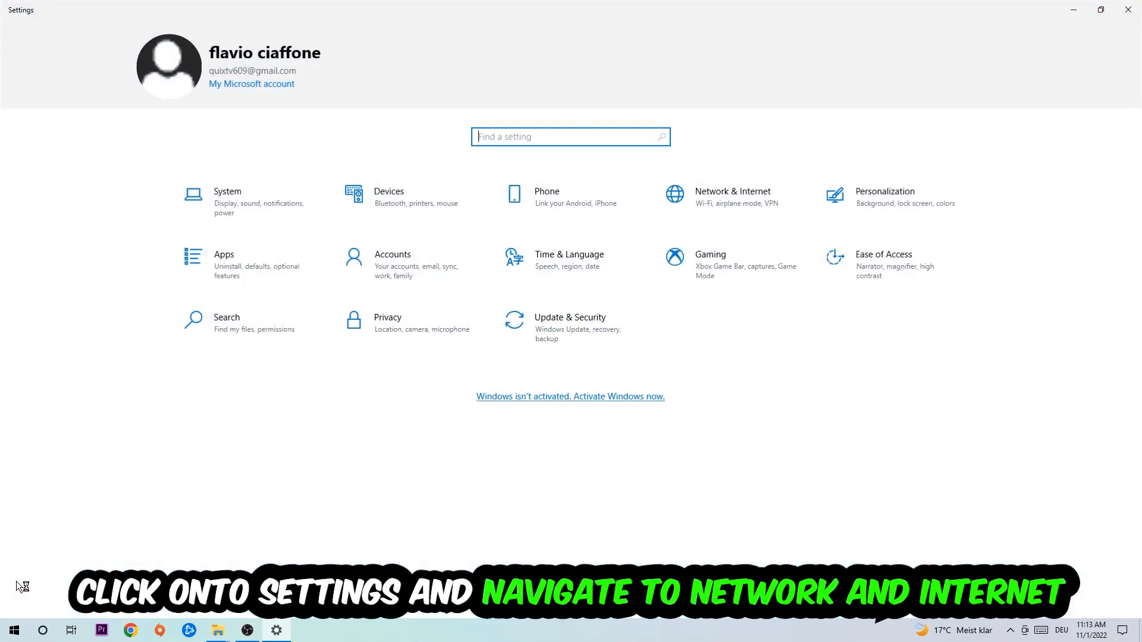
pyautogui.click(732, 197)
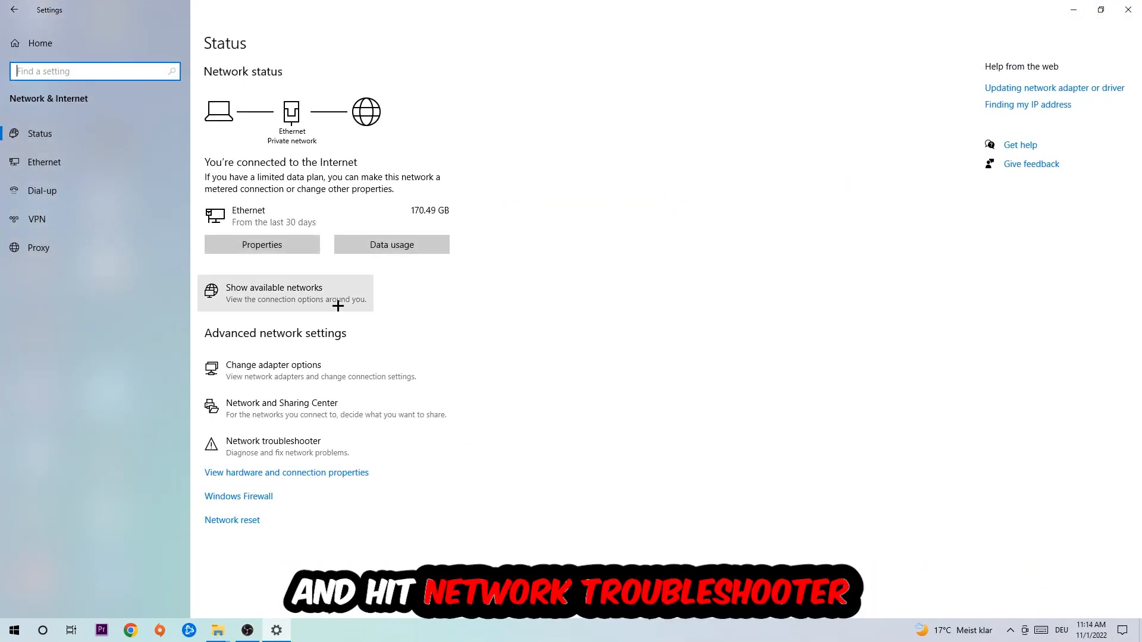
pyautogui.moveTo(313, 446)
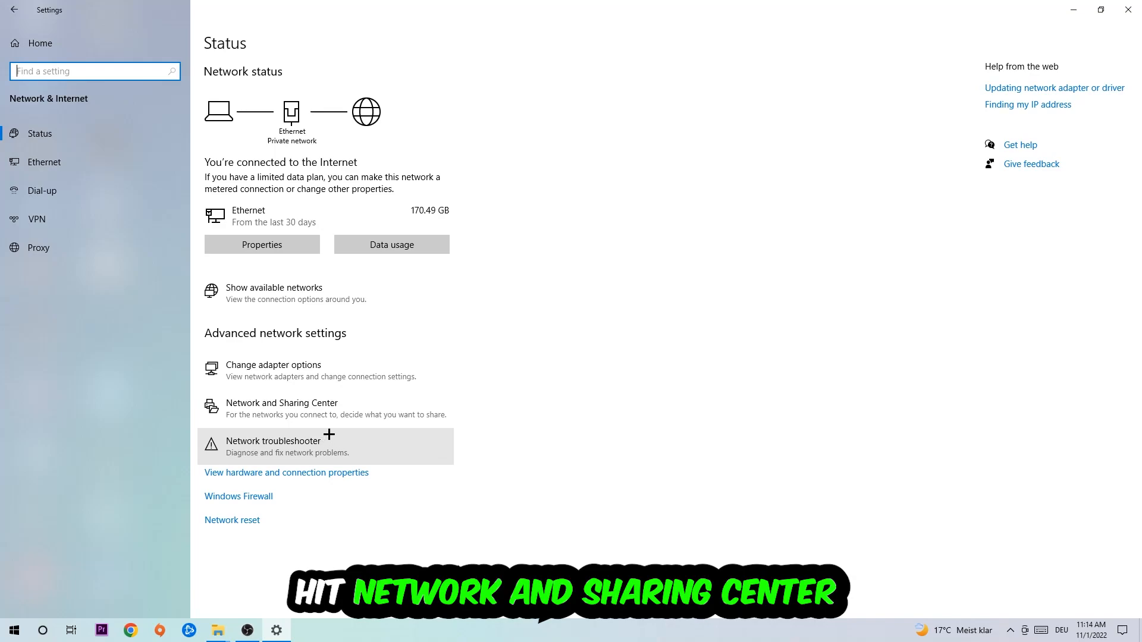
pyautogui.click(281, 402)
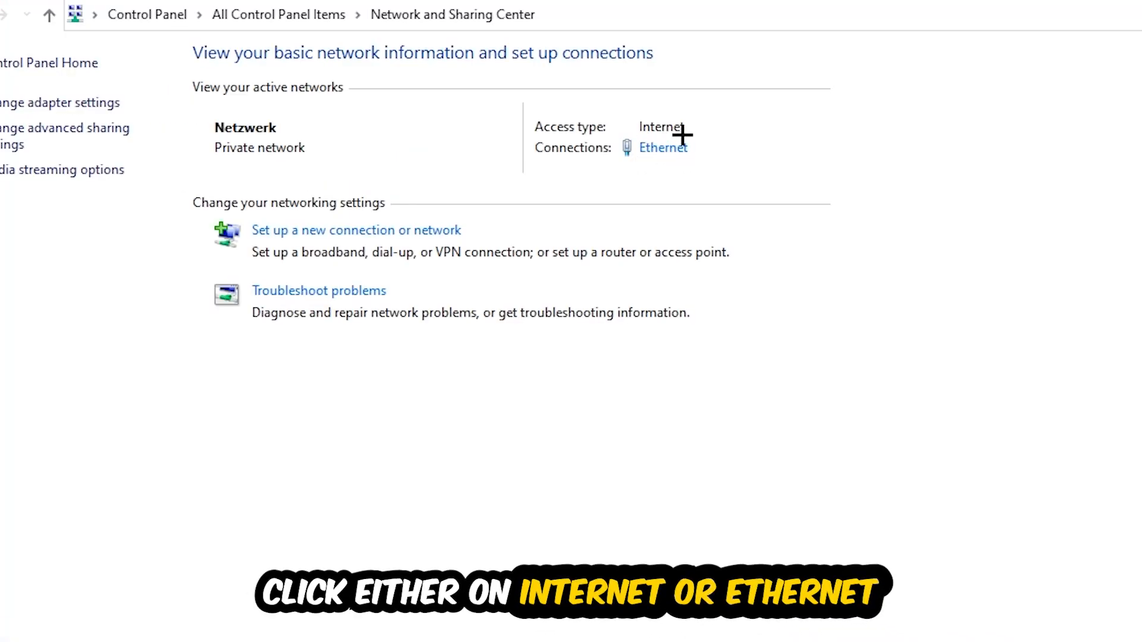
pyautogui.moveTo(663, 148)
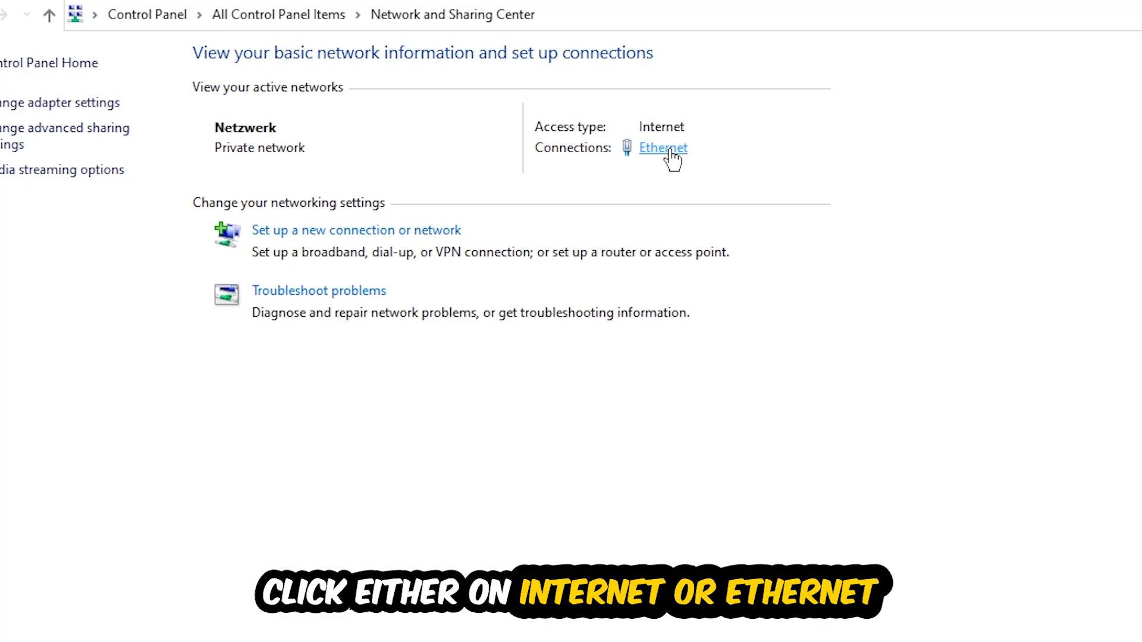
# Show the Ethernet Status dialog from the Ethernet connection link.
pyautogui.click(662, 148)
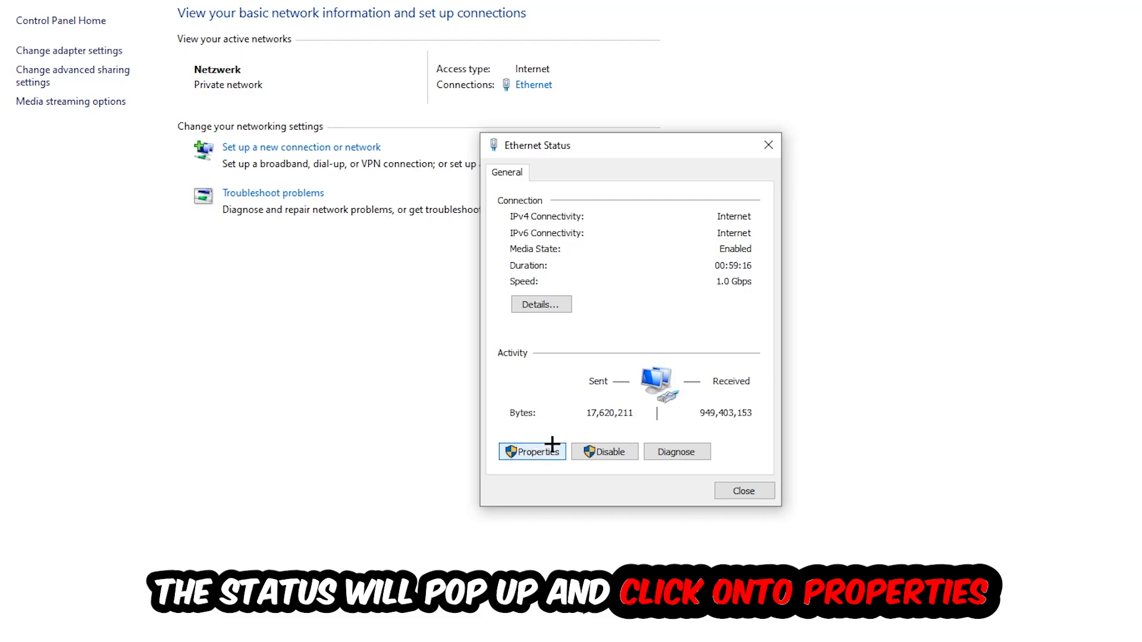
# Switch Ethernet IPv4 to 'Use the following DNS server addresses' and confirm with OK.
pyautogui.click(532, 451)
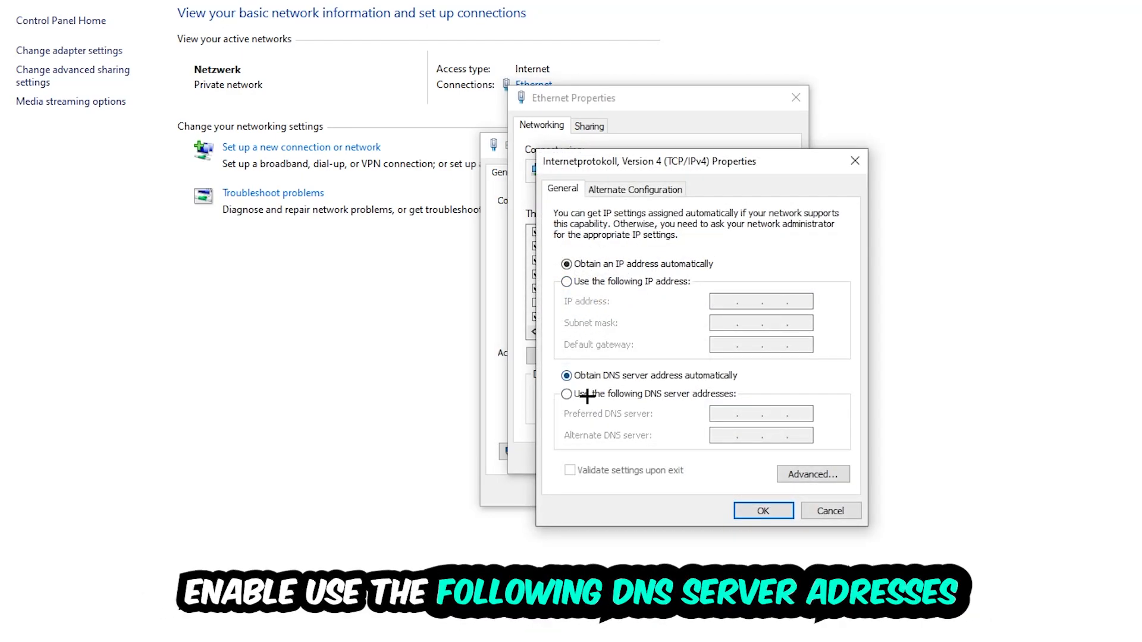
pyautogui.click(567, 394)
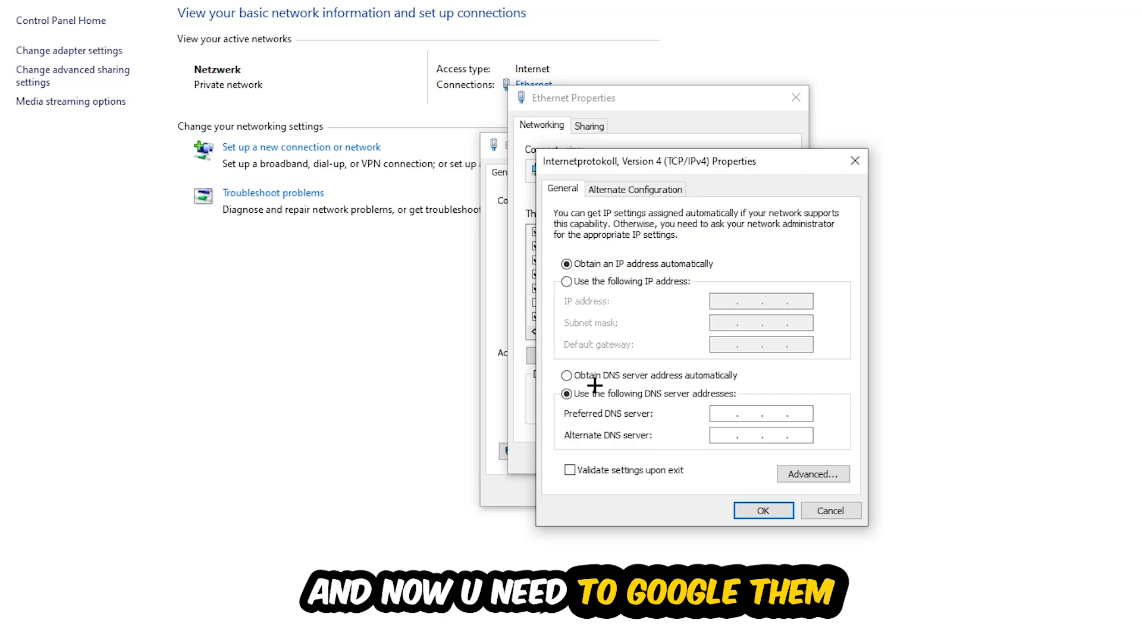
pyautogui.click(724, 413)
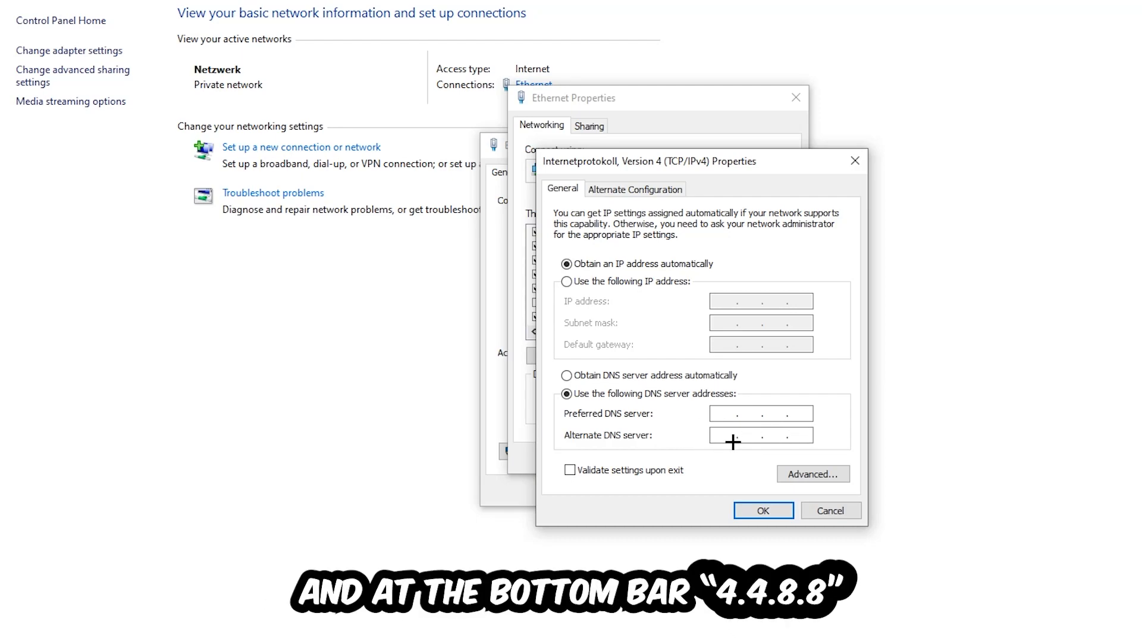
pyautogui.click(763, 510)
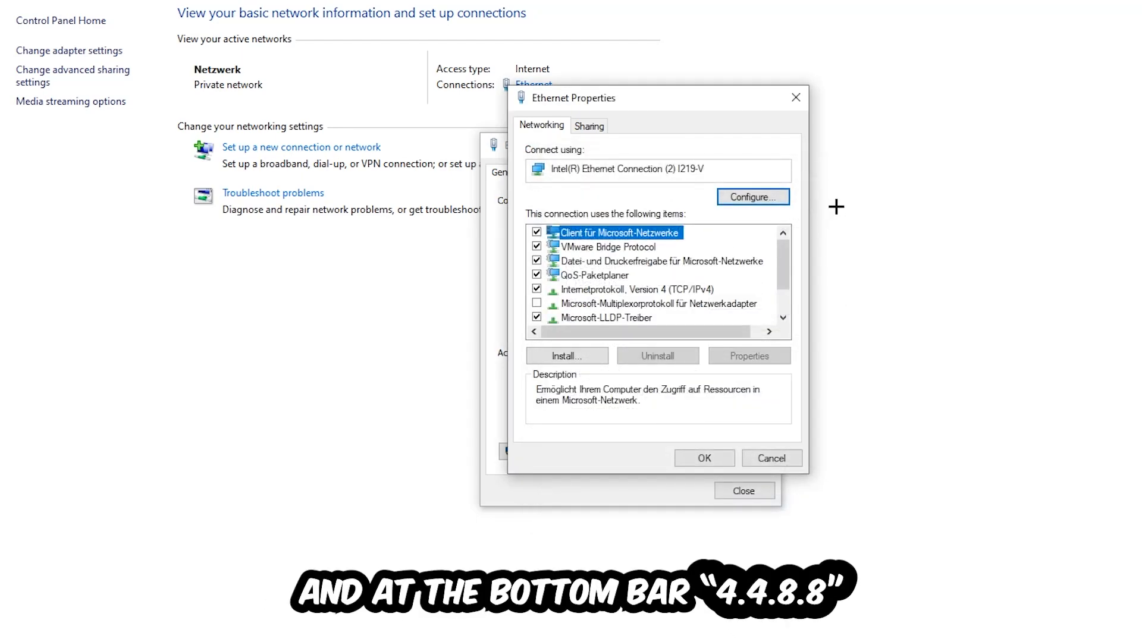